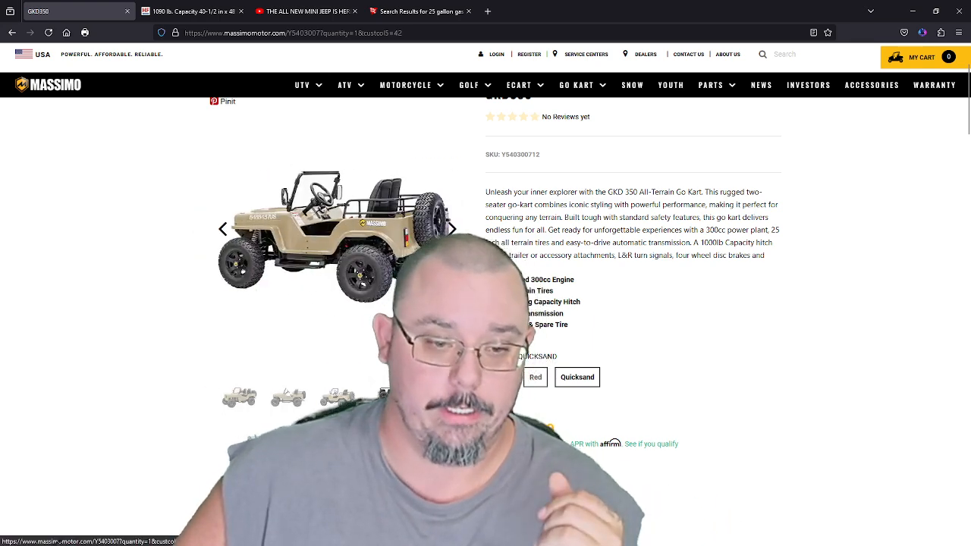
- Preview the GKD 350 go-kart in red, then in green
click(534, 376)
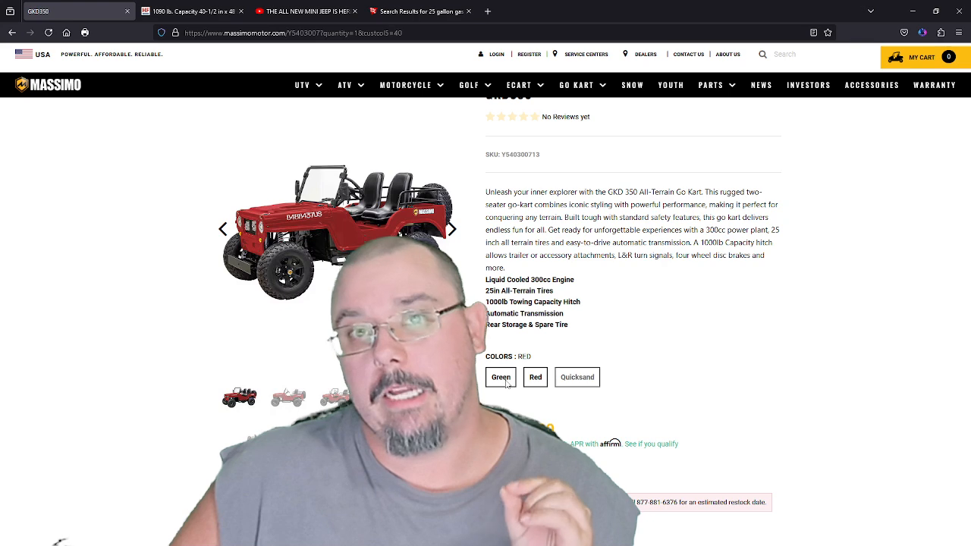
click(501, 376)
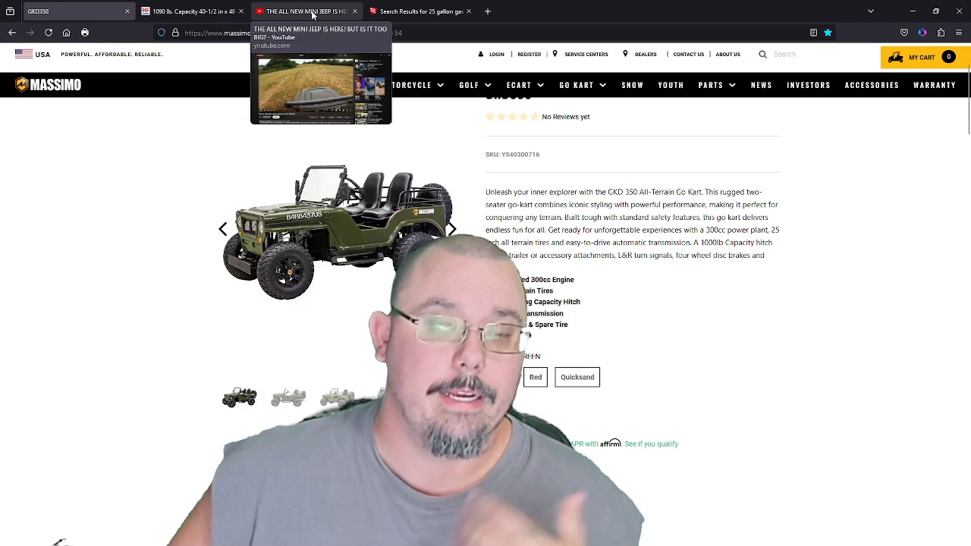
- Bring up the YouTube tab playing Joe The Farmer's all-new mini jeep video
click(304, 10)
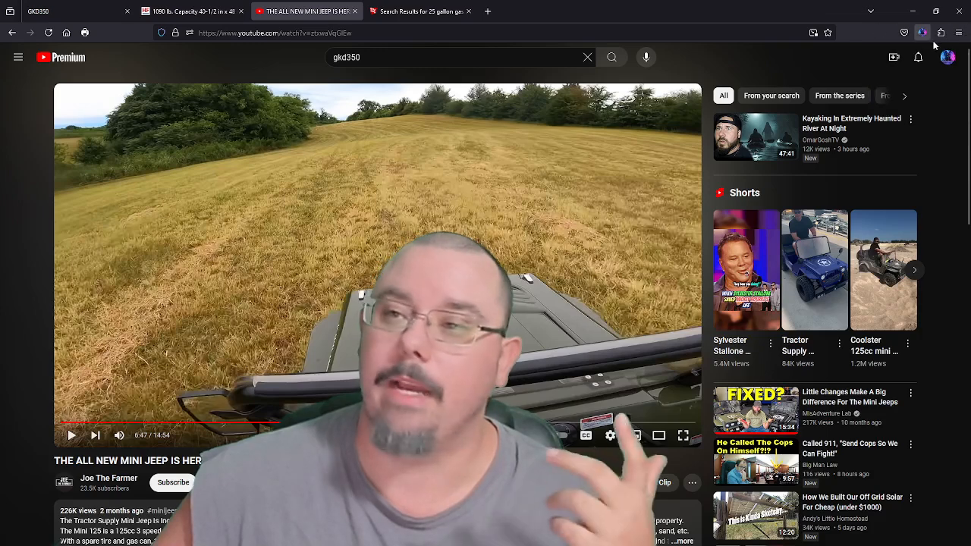
- Bring up the Google Maps Street View of Oatman Hwy near Topock, Arizona
click(959, 32)
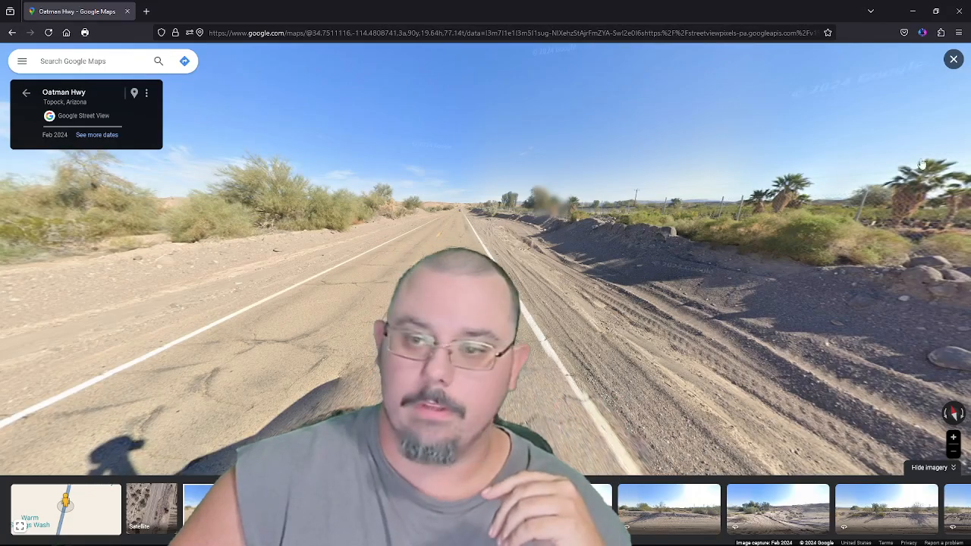
click(953, 59)
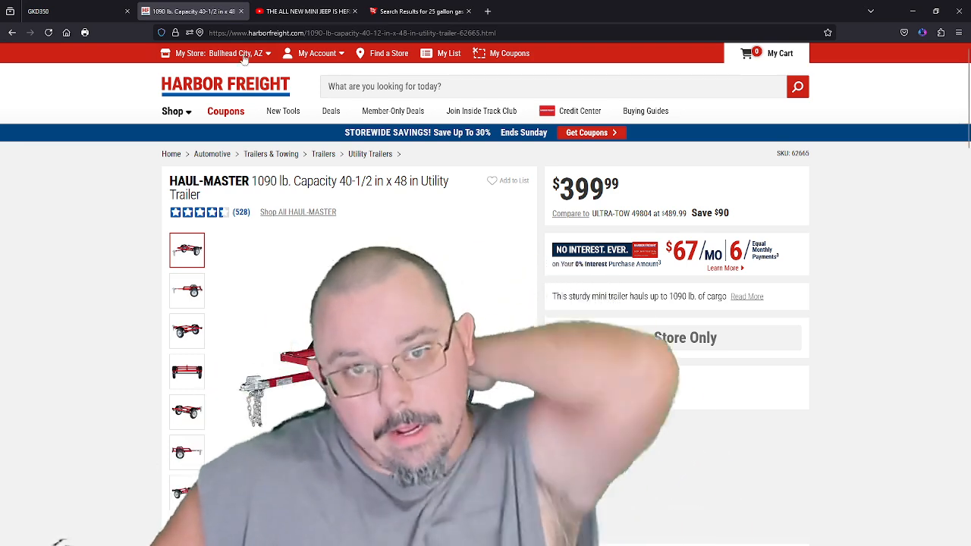
- View the Haul-Master trailer page, glance at Tractor Supply's 25 gallon gas results, and return
click(418, 10)
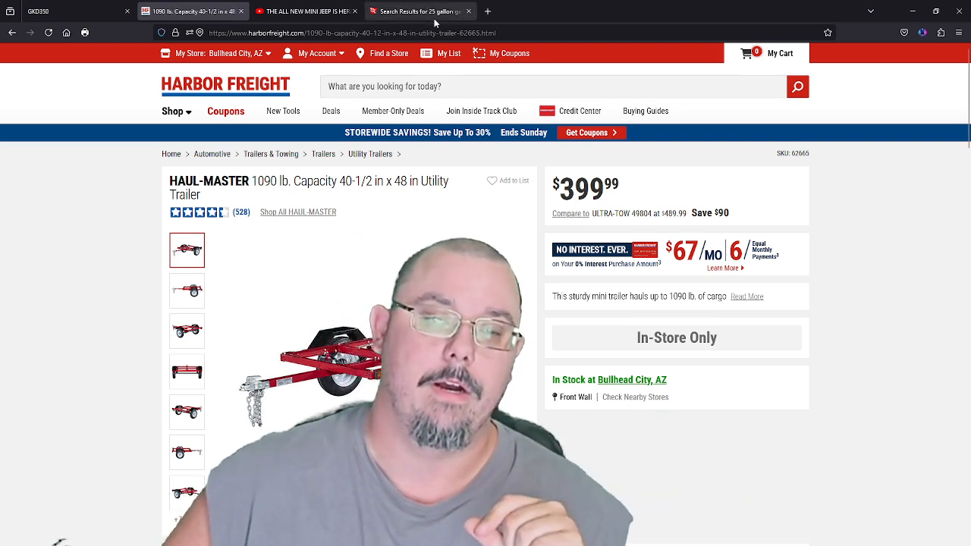
click(419, 10)
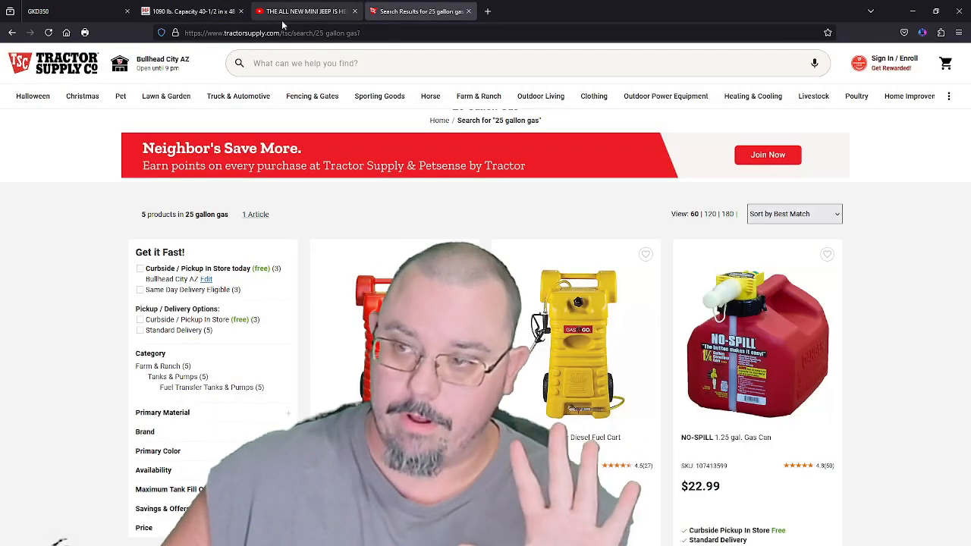
click(194, 10)
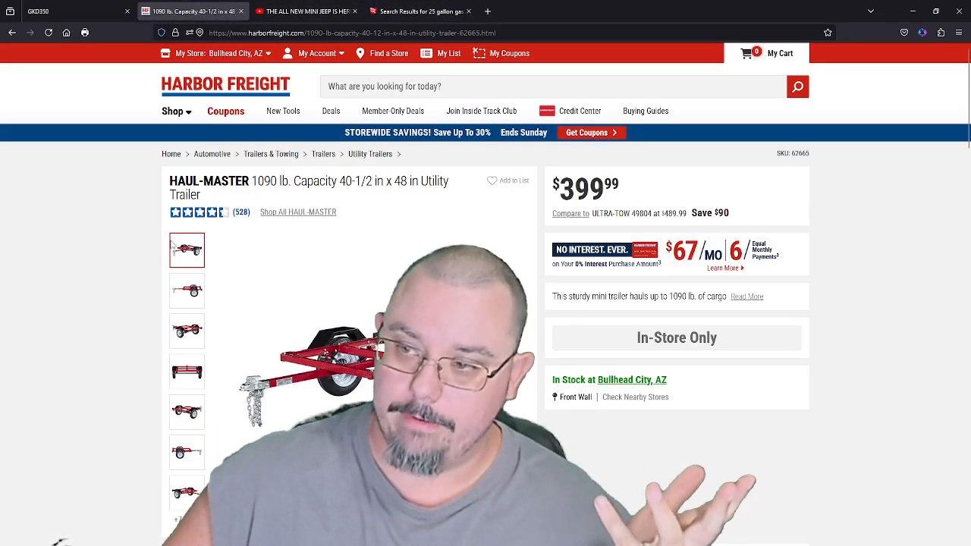